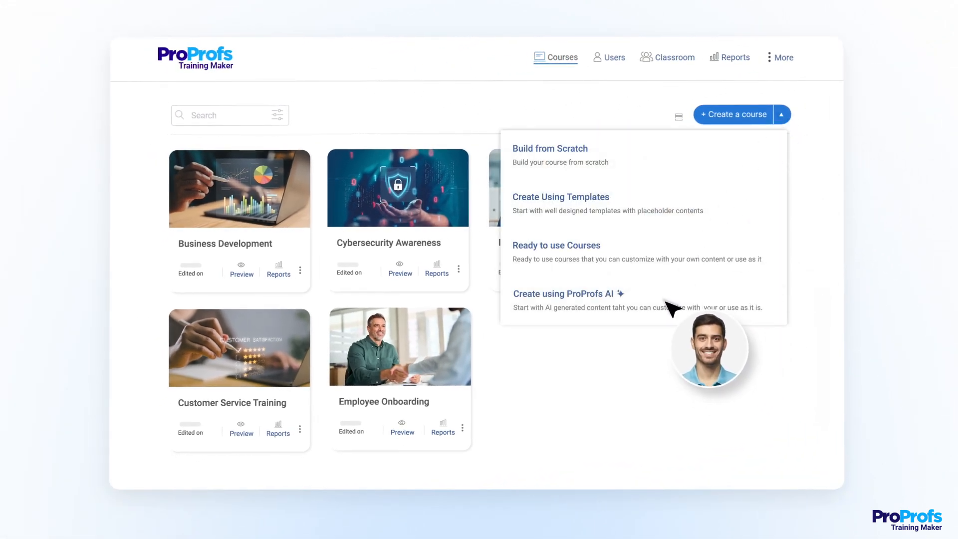
Step: Scroll back to the top of the Training Maker homepage and go to the account login page
{"action": "left_click", "coordinate": [565, 294]}
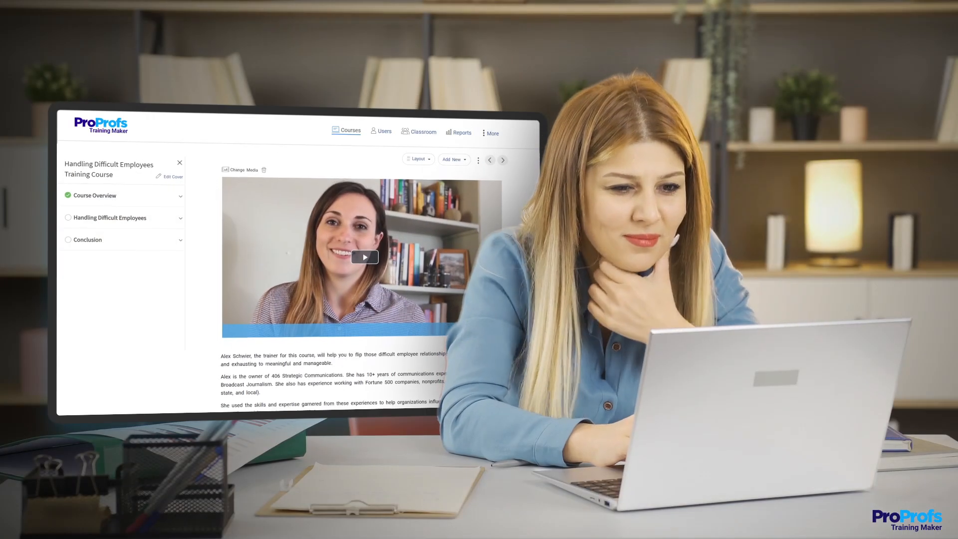
{"action": "scroll", "scroll_direction": "down", "scroll_amount": 3}
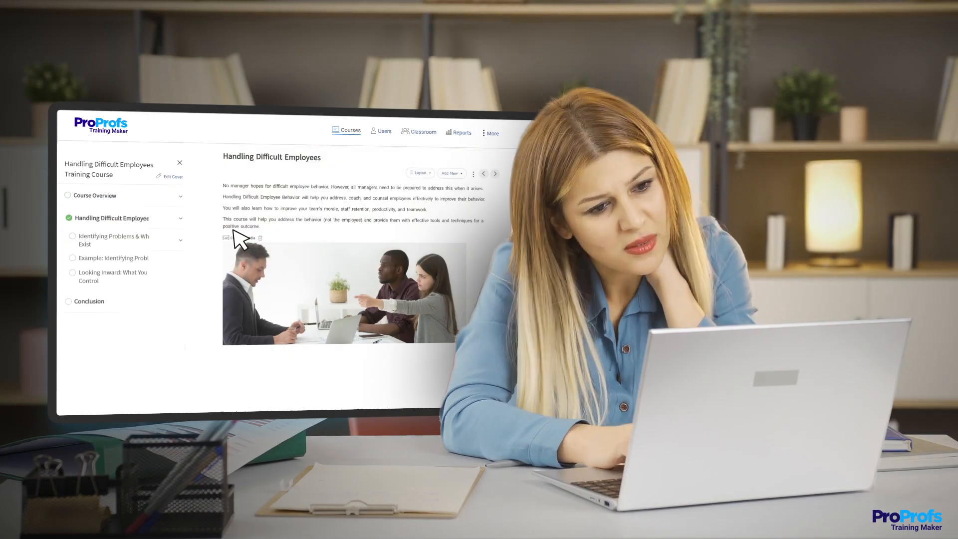
{"action": "mouse_move", "coordinate": [397, 235]}
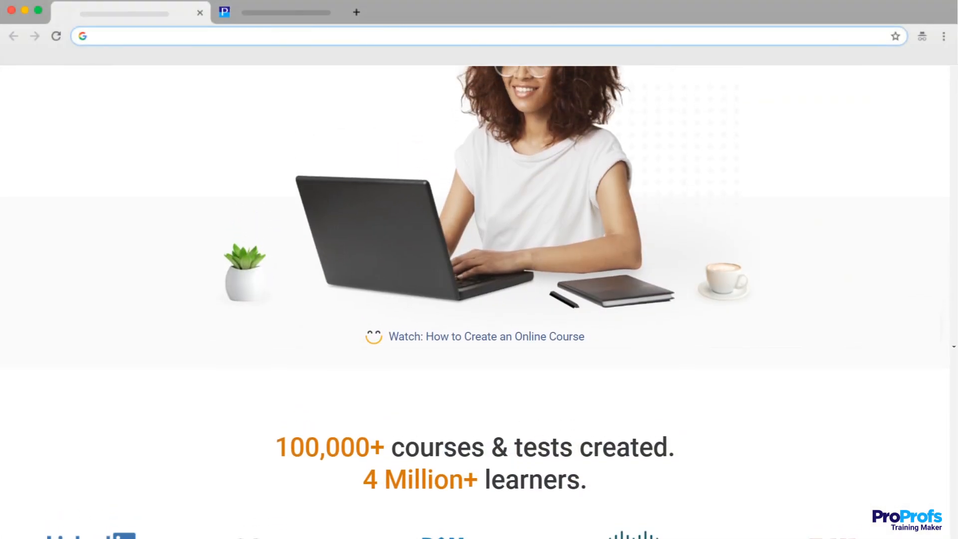
{"action": "scroll", "scroll_direction": "up", "scroll_amount": 3}
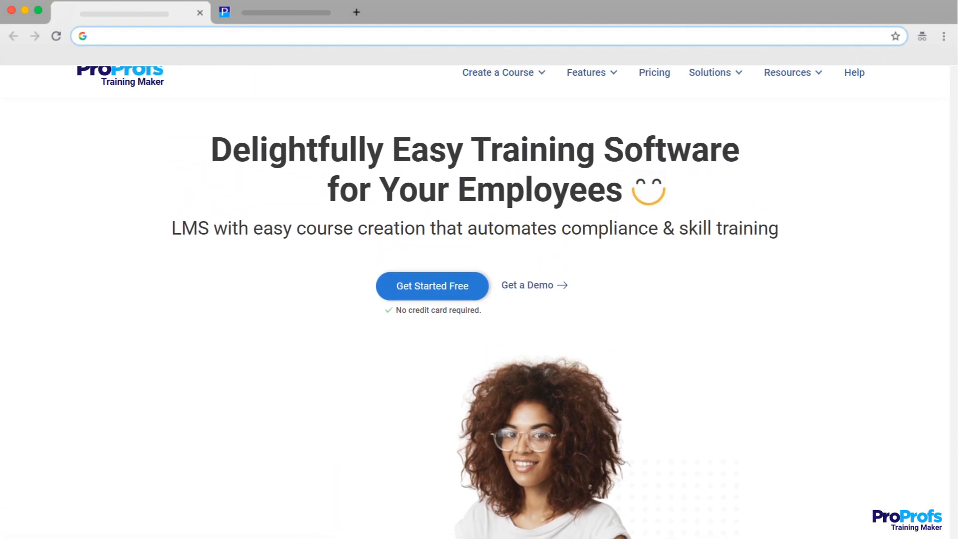
{"action": "left_click", "coordinate": [432, 286]}
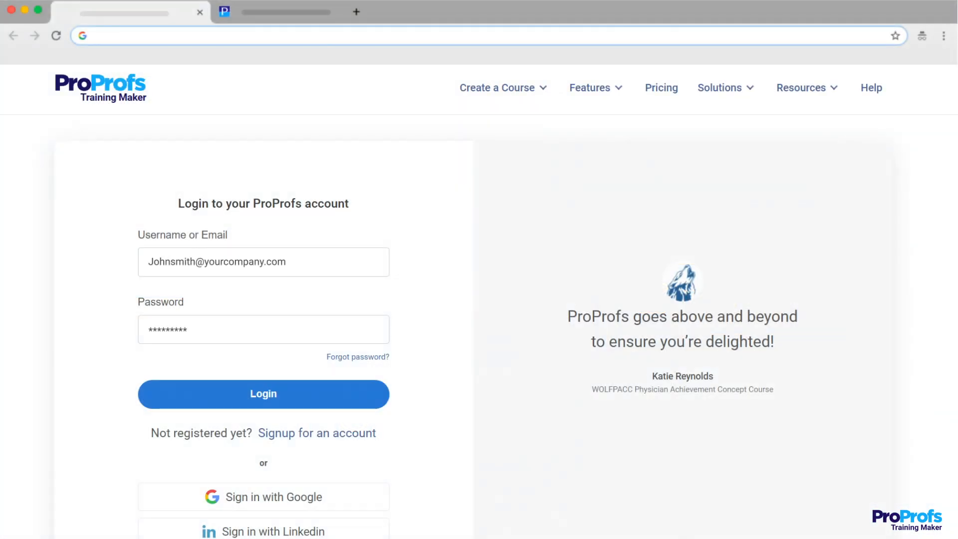
Step: Log in and choose 'Create using ProProfs AI' from the Create a course dropdown
{"action": "left_click", "coordinate": [263, 393]}
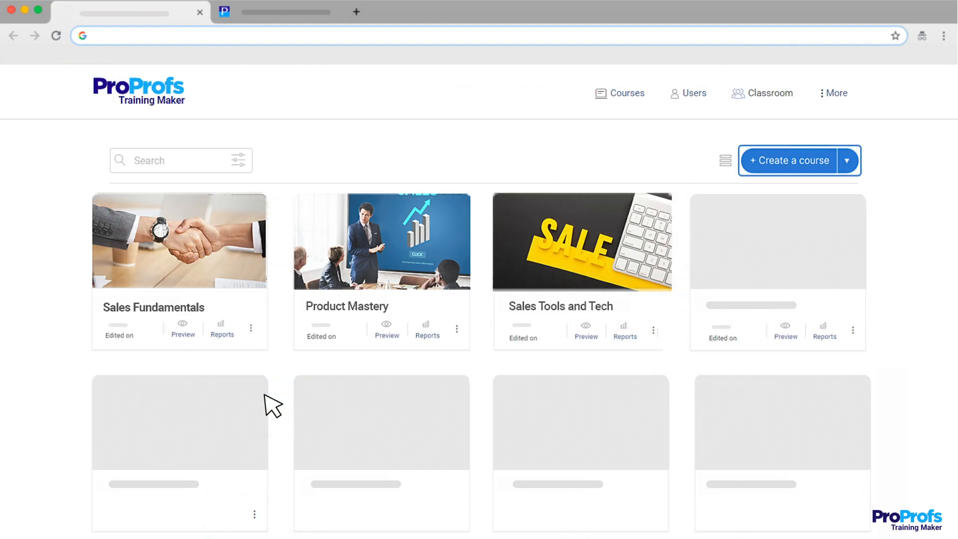
{"action": "left_click", "coordinate": [847, 160]}
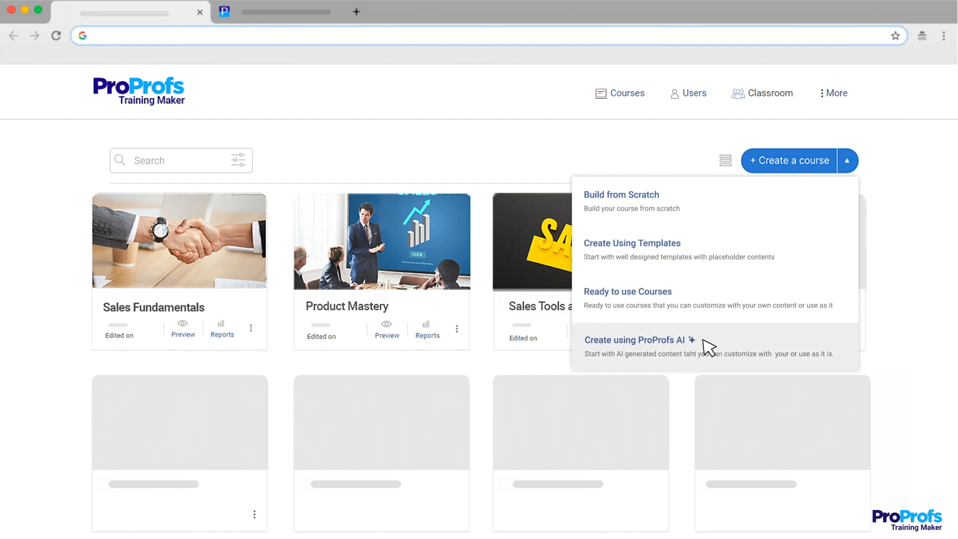
{"action": "left_click", "coordinate": [635, 340]}
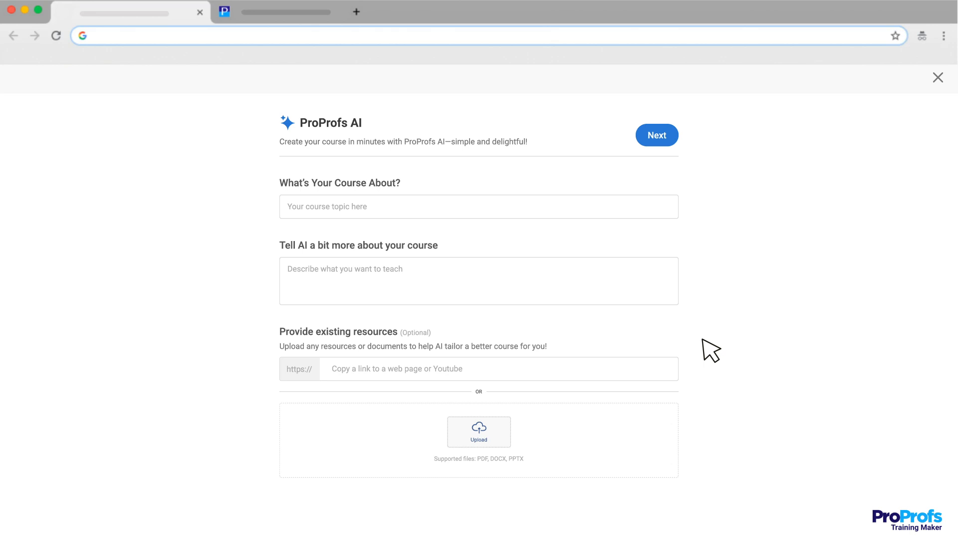
{"action": "mouse_move", "coordinate": [379, 220]}
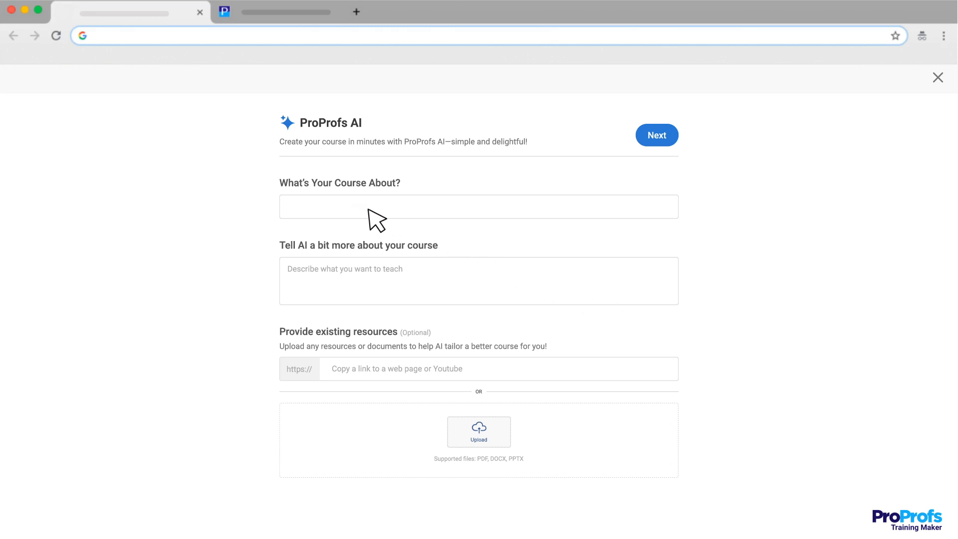
Step: Enter the topic 'Cybersecurity Awareness' and a description about identifying risks and protecting data
{"action": "type", "text": "Cybersecurity Aware"}
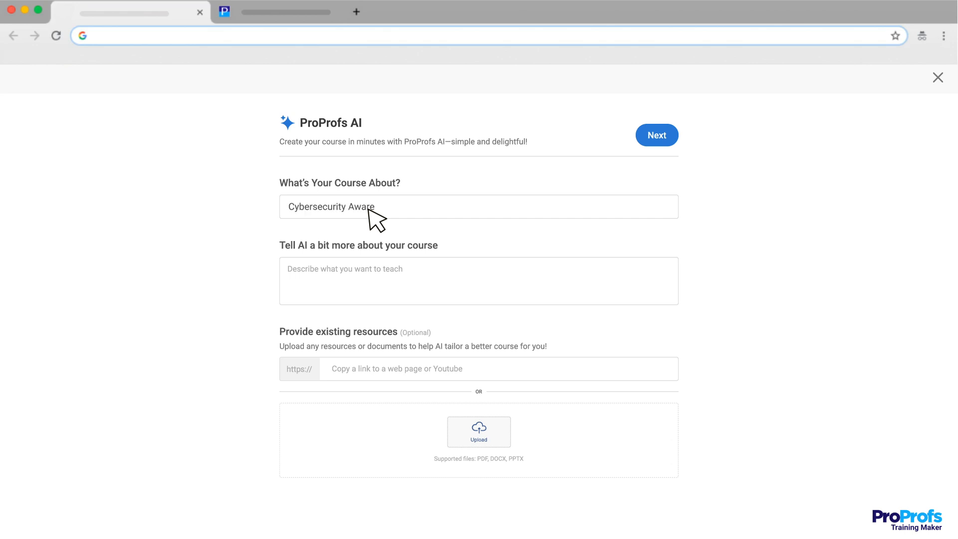
{"action": "type", "text": "ness"}
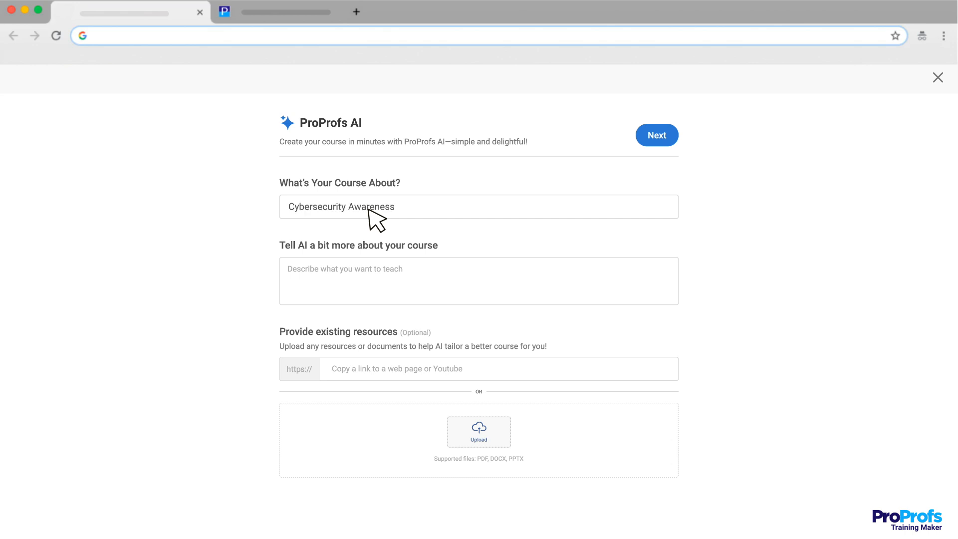
{"action": "mouse_move", "coordinate": [296, 299]}
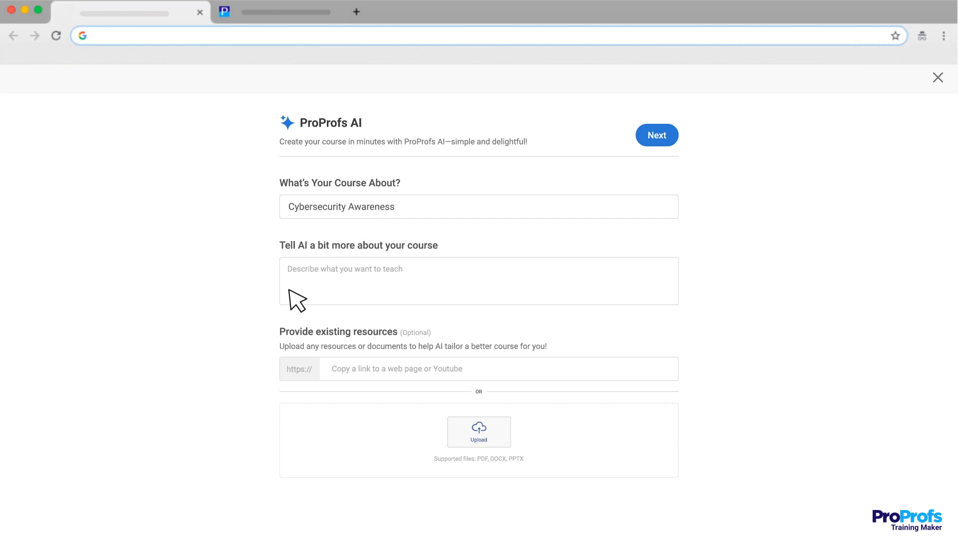
{"action": "type", "text": "This course introduces cybersecurity essentials, teac"}
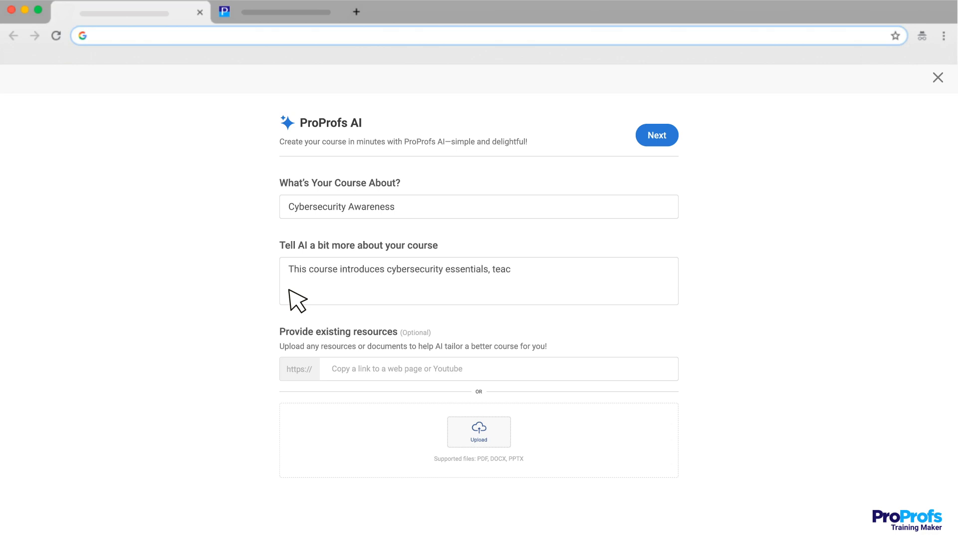
{"action": "type", "text": "hing participants to identify risks, protect data, and follow best practices for online safe"}
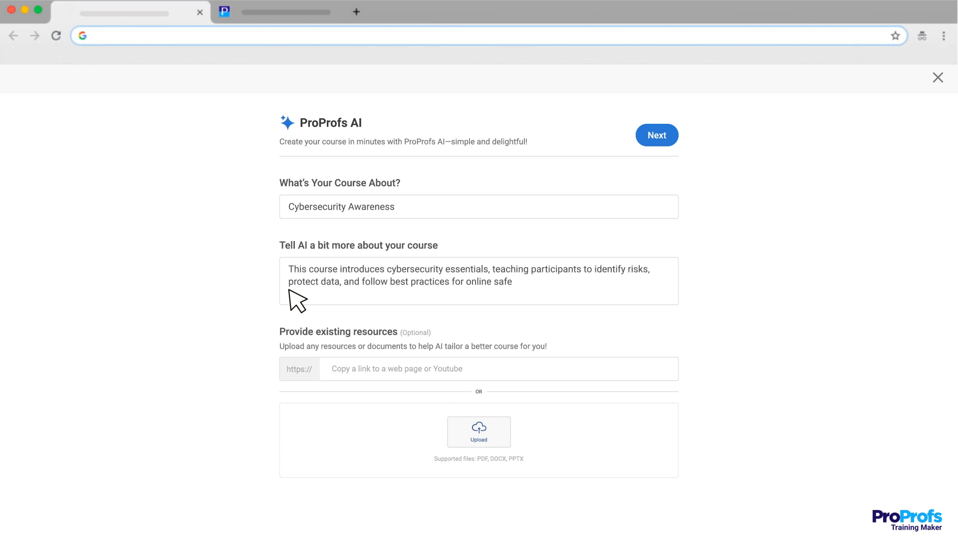
{"action": "type", "text": "ty."}
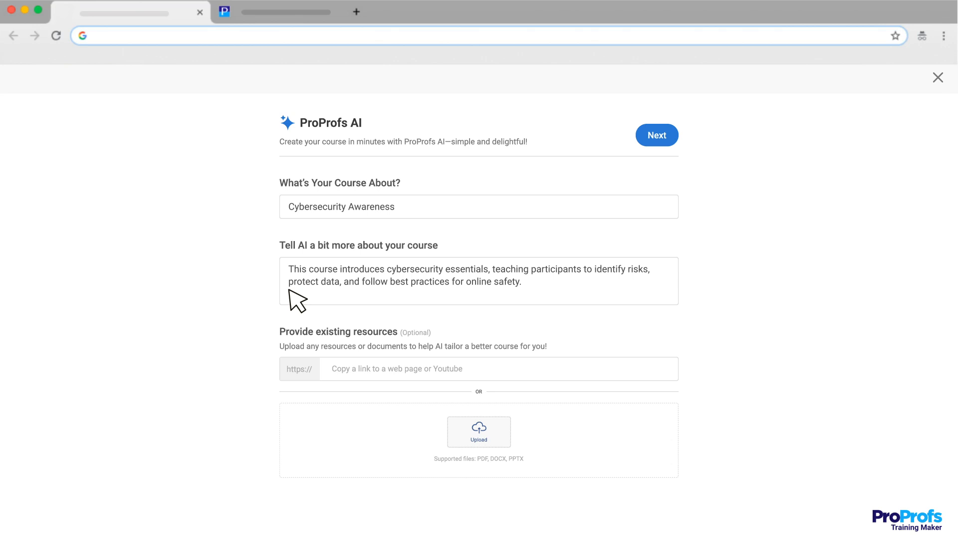
Step: Add a resource web link and upload and import a PDF file
{"action": "type", "text": "www.example.com/cybersecurity-awareness-course"}
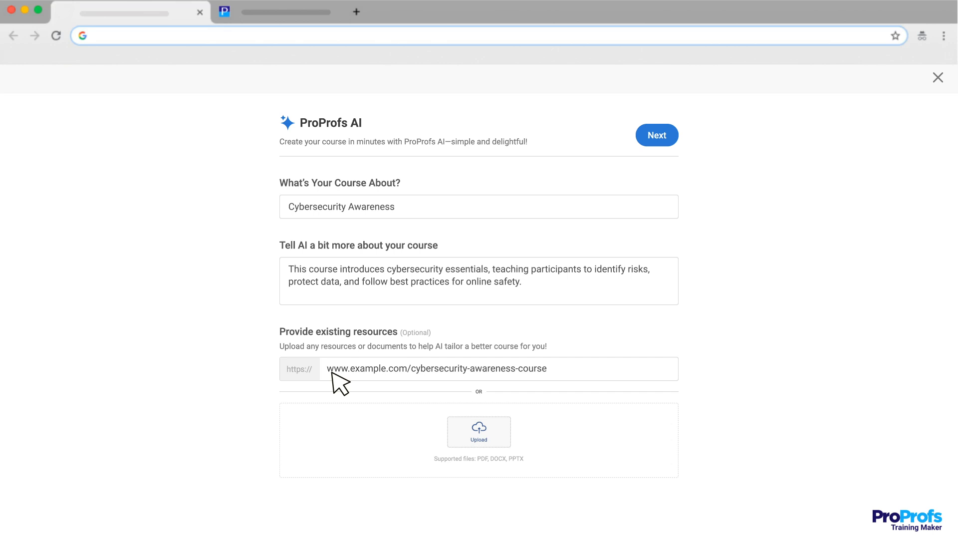
{"action": "mouse_move", "coordinate": [482, 440]}
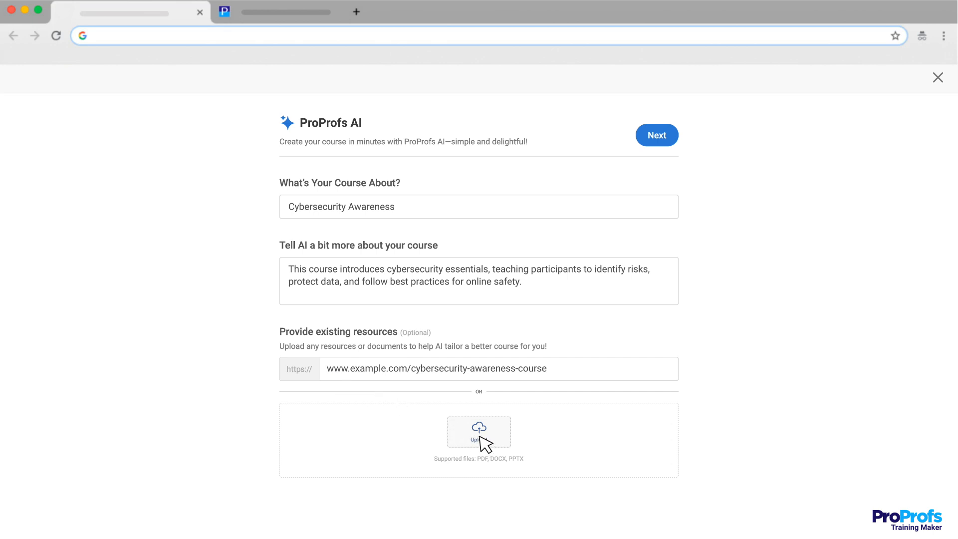
{"action": "left_click", "coordinate": [479, 431]}
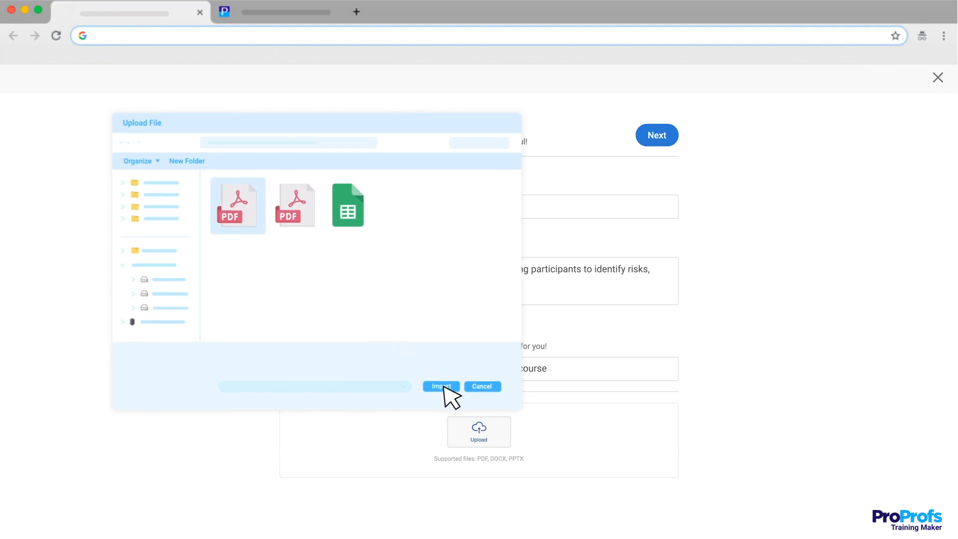
{"action": "left_click", "coordinate": [440, 386]}
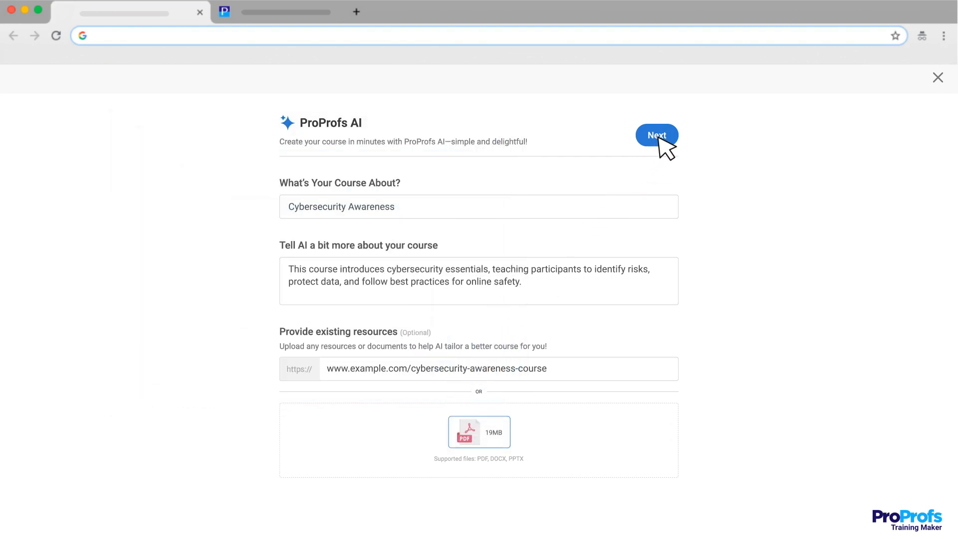
Step: Generate the outline, retitle chapters starting with 'Phishing Awareness', and add a third Chapter 1 page
{"action": "left_click", "coordinate": [656, 134]}
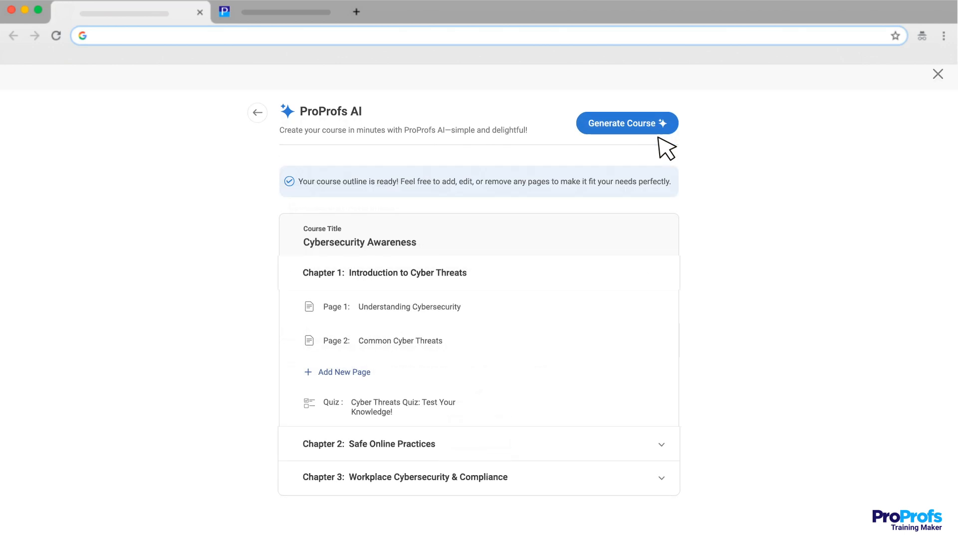
{"action": "mouse_move", "coordinate": [620, 225]}
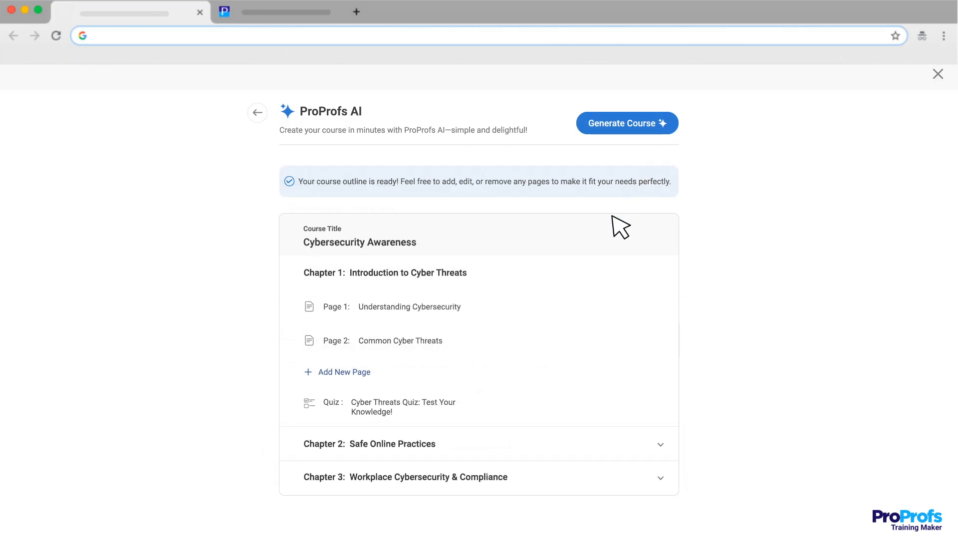
{"action": "type", "text": "Phishing Awareness"}
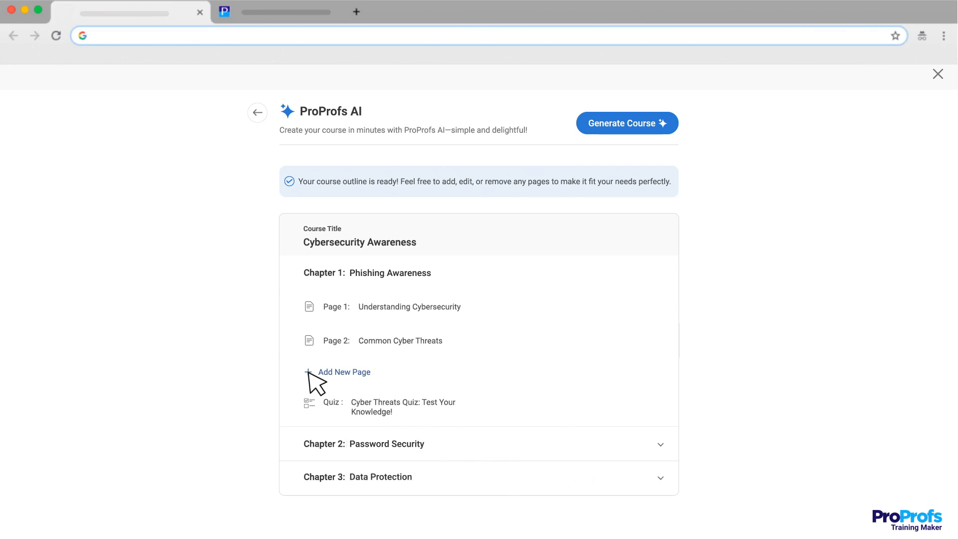
{"action": "left_click", "coordinate": [344, 372]}
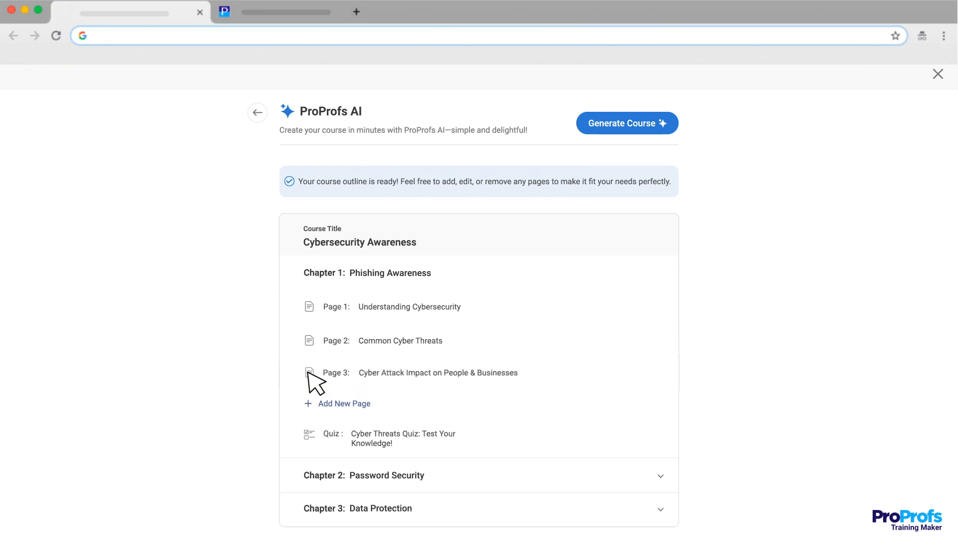
{"action": "scroll", "scroll_direction": "down", "scroll_amount": 3}
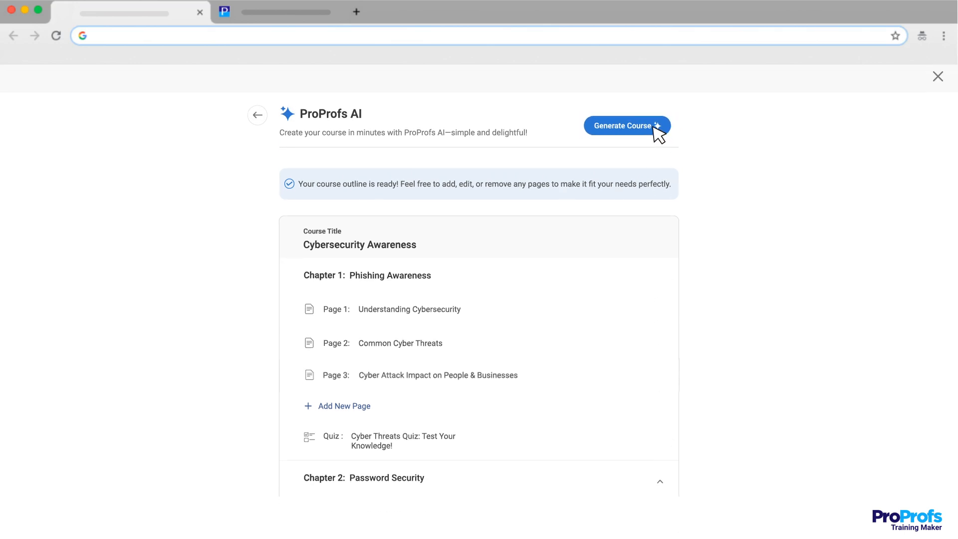
Step: Start generating the course from the edited outline and go to the dashboard
{"action": "left_click", "coordinate": [622, 126]}
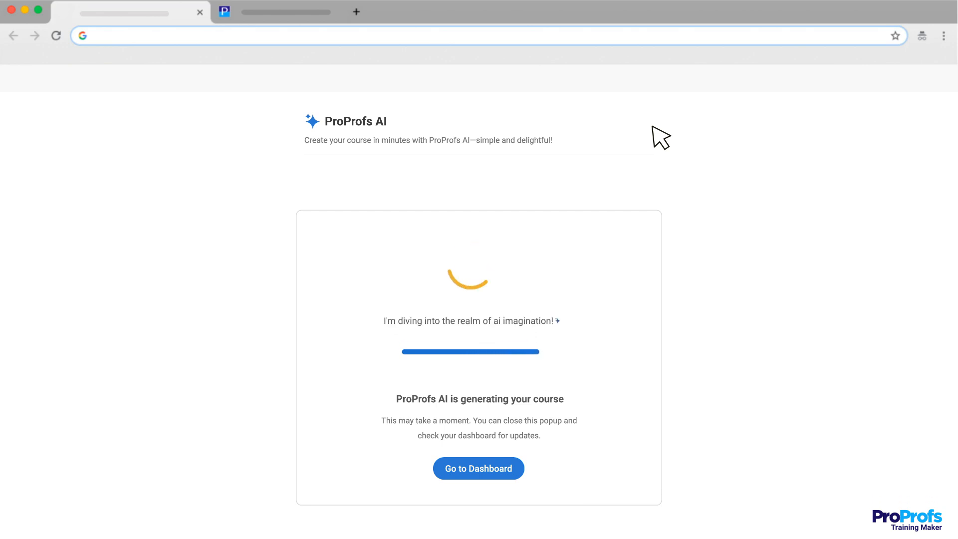
{"action": "left_click", "coordinate": [479, 468]}
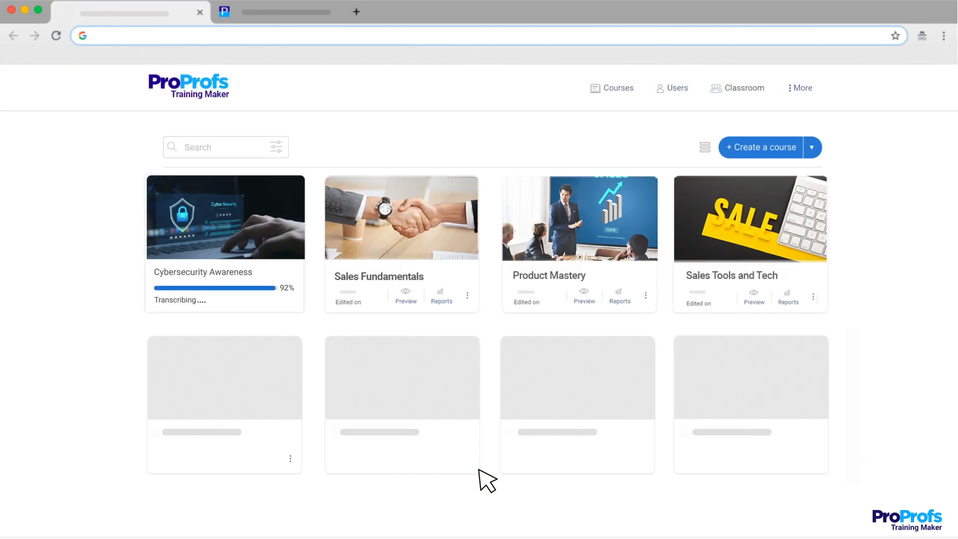
{"action": "mouse_move", "coordinate": [238, 235]}
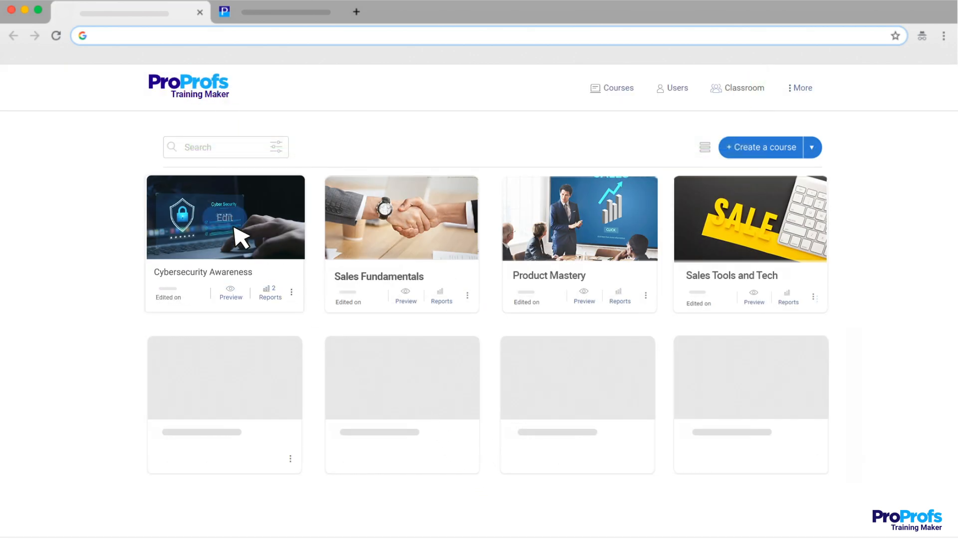
Step: Edit the Cybersecurity Awareness course and upload a cyber-threat video into Chapter 1
{"action": "left_click", "coordinate": [224, 216]}
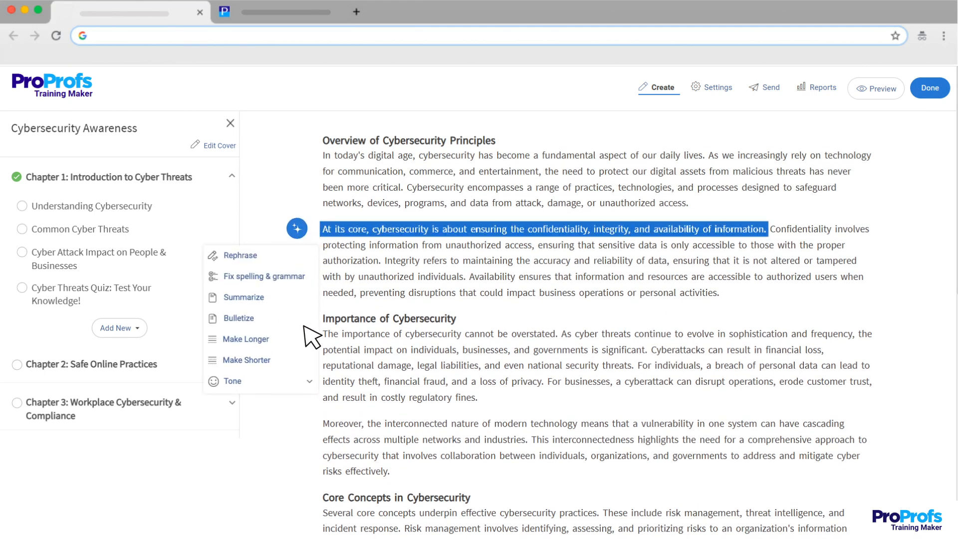
{"action": "left_click", "coordinate": [233, 381]}
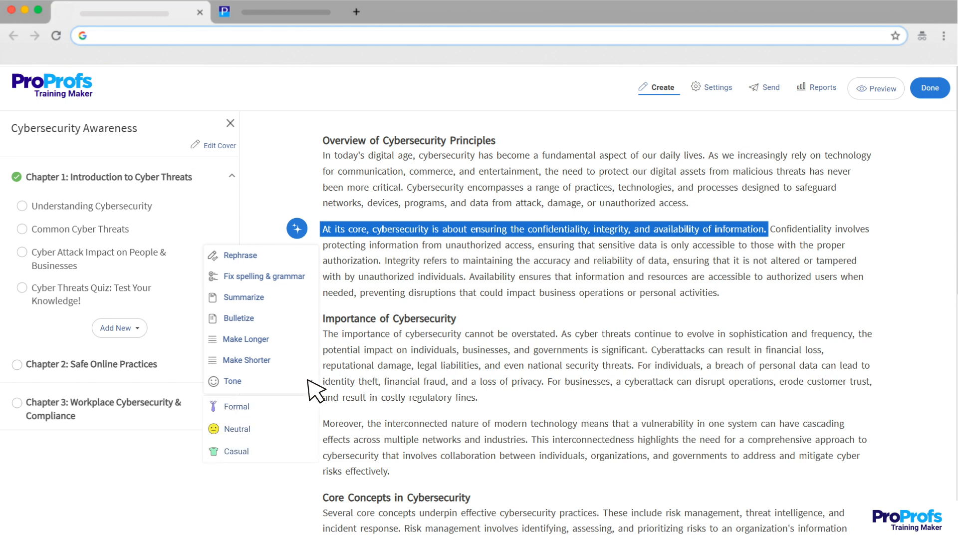
{"action": "left_click", "coordinate": [296, 228]}
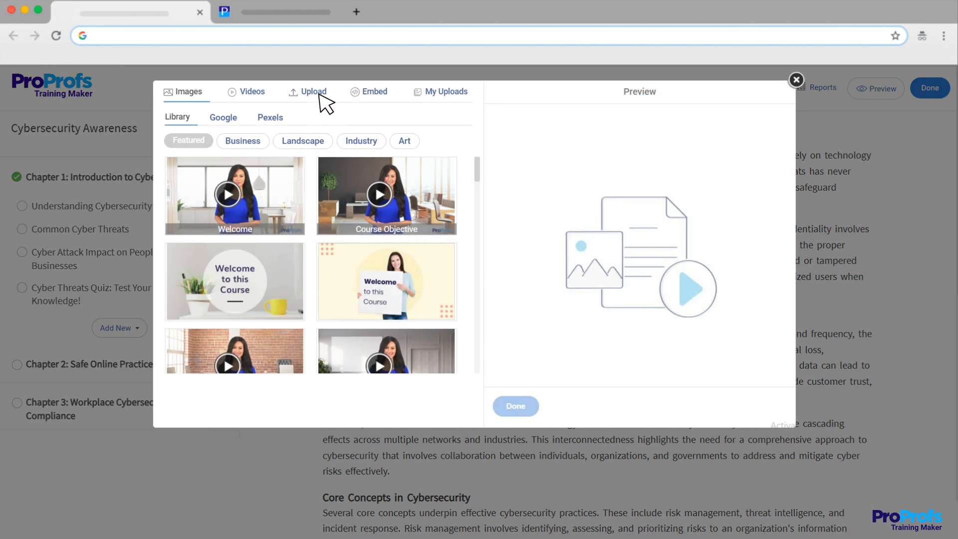
{"action": "left_click", "coordinate": [312, 91]}
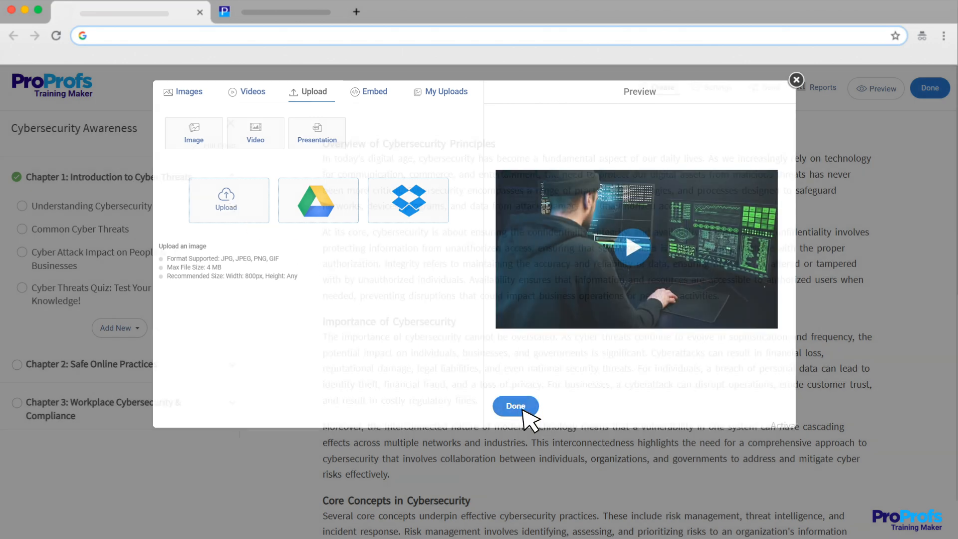
{"action": "left_click", "coordinate": [515, 405]}
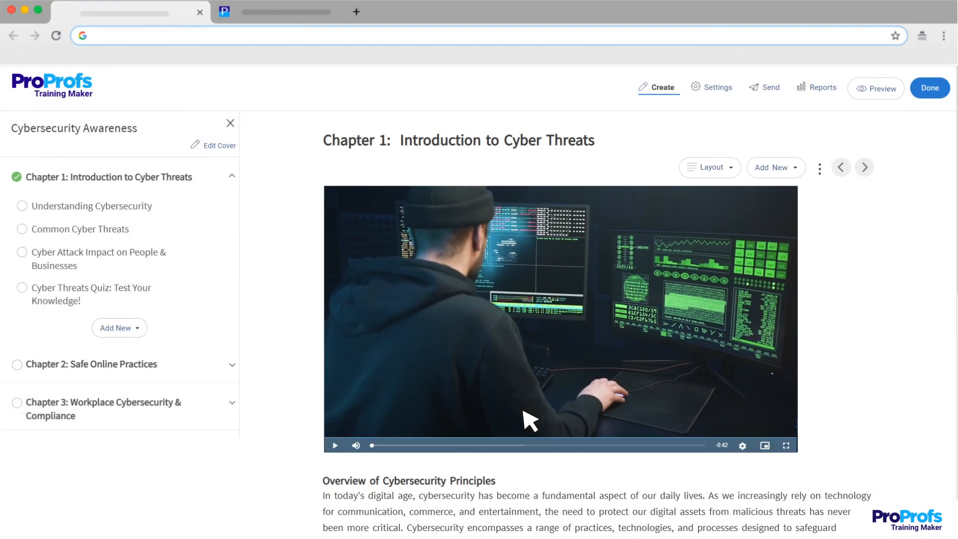
Step: Review the Understanding Cybersecurity page and Cyber Threats quiz, then finish and open the course options menu
{"action": "left_click", "coordinate": [22, 206]}
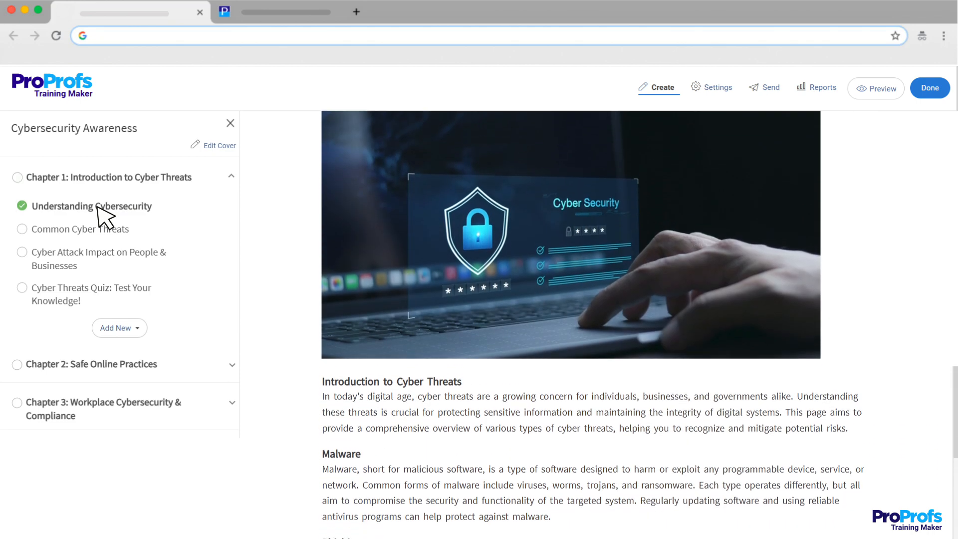
{"action": "left_click", "coordinate": [92, 294]}
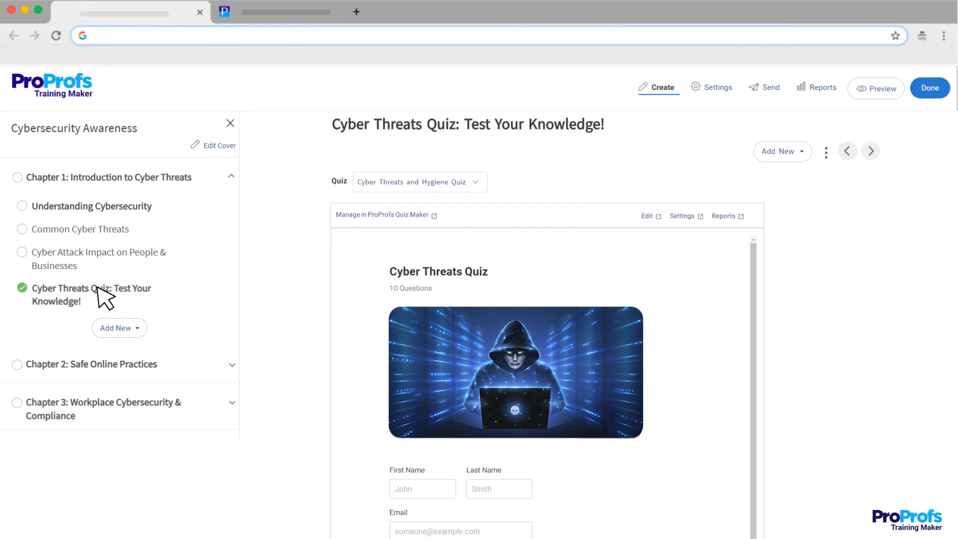
{"action": "scroll", "scroll_direction": "down", "scroll_amount": 3}
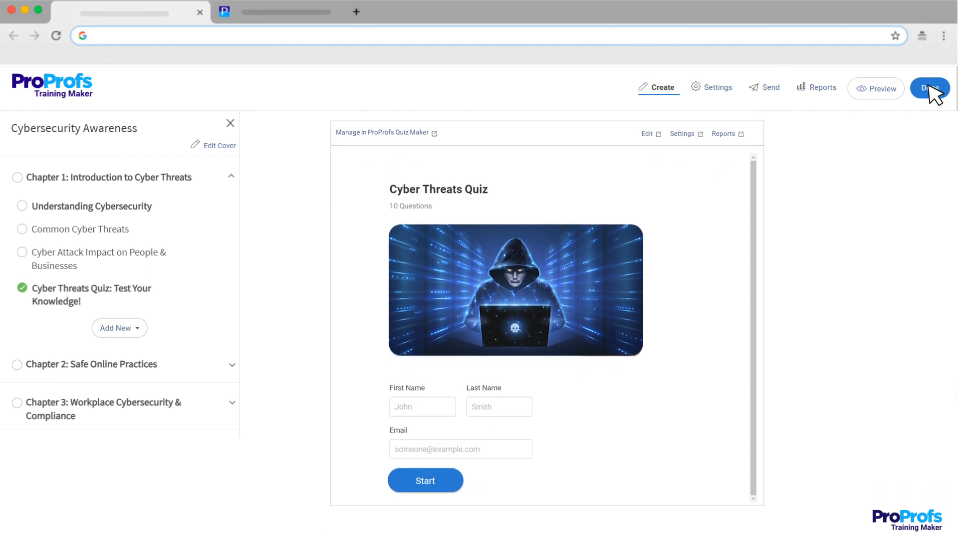
{"action": "left_click", "coordinate": [929, 89]}
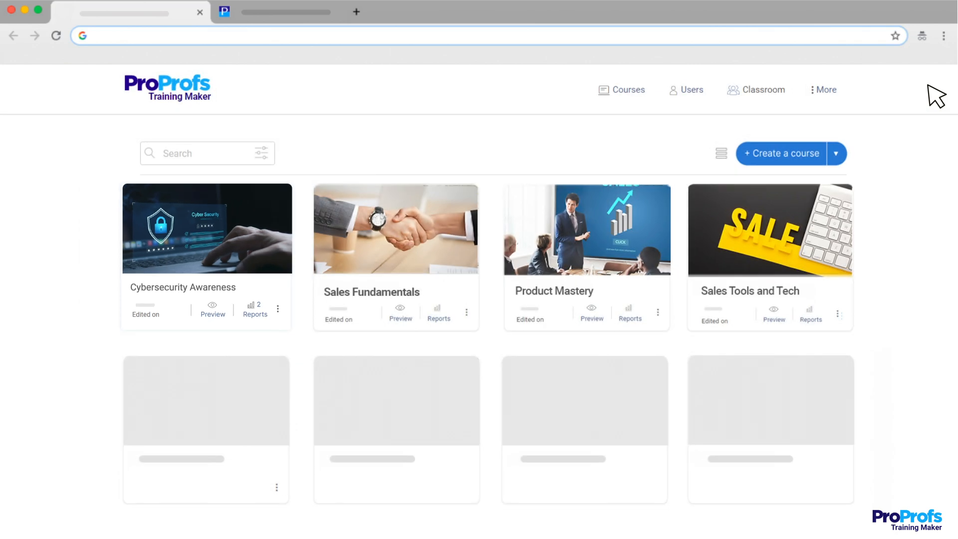
{"action": "left_click", "coordinate": [278, 308]}
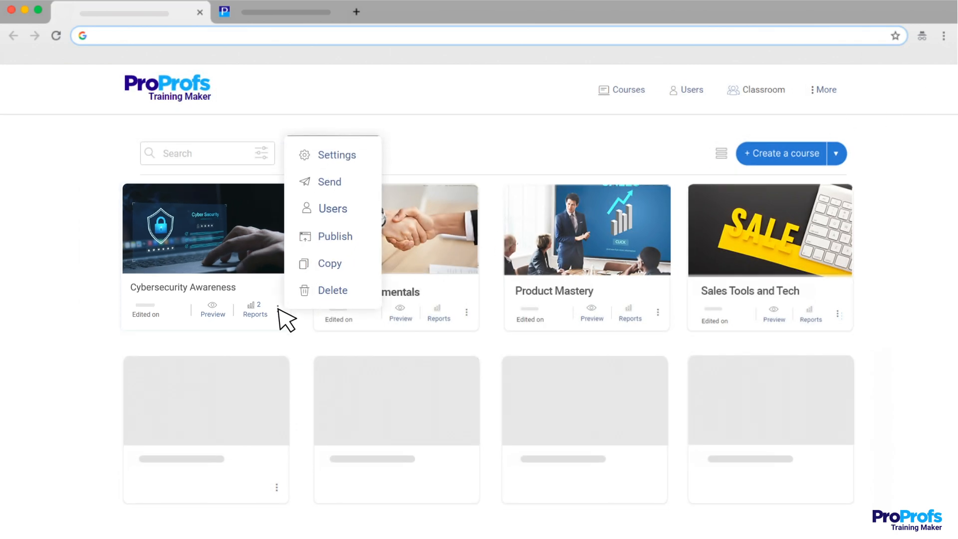
{"action": "mouse_move", "coordinate": [336, 186]}
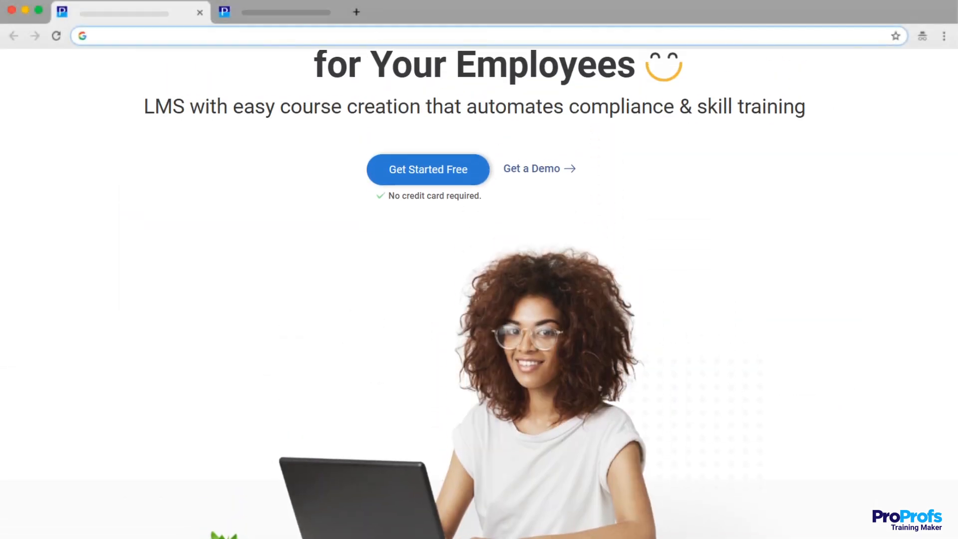
Step: Scroll up the landing page and start typing a work email in the sign-up form
{"action": "scroll", "scroll_direction": "up", "scroll_amount": 3}
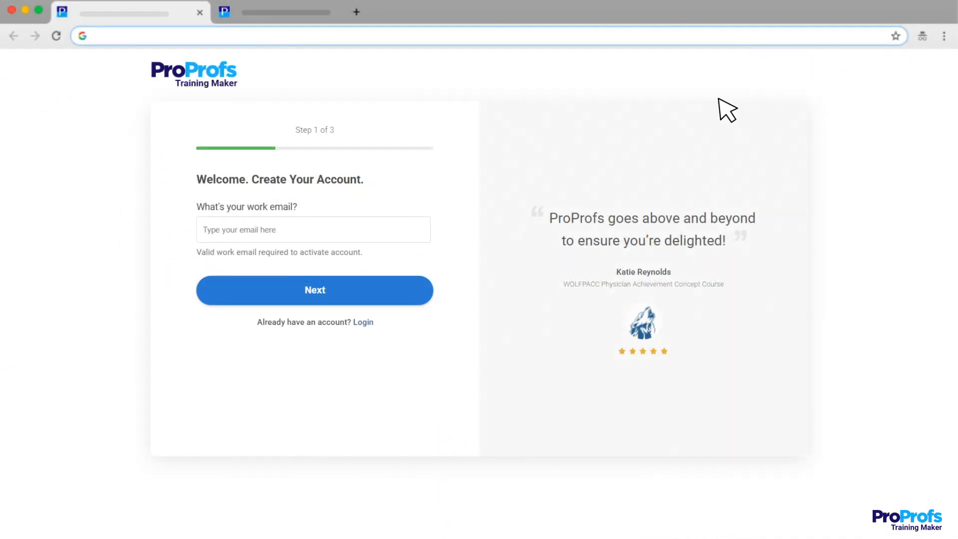
{"action": "type", "text": "johnsmi"}
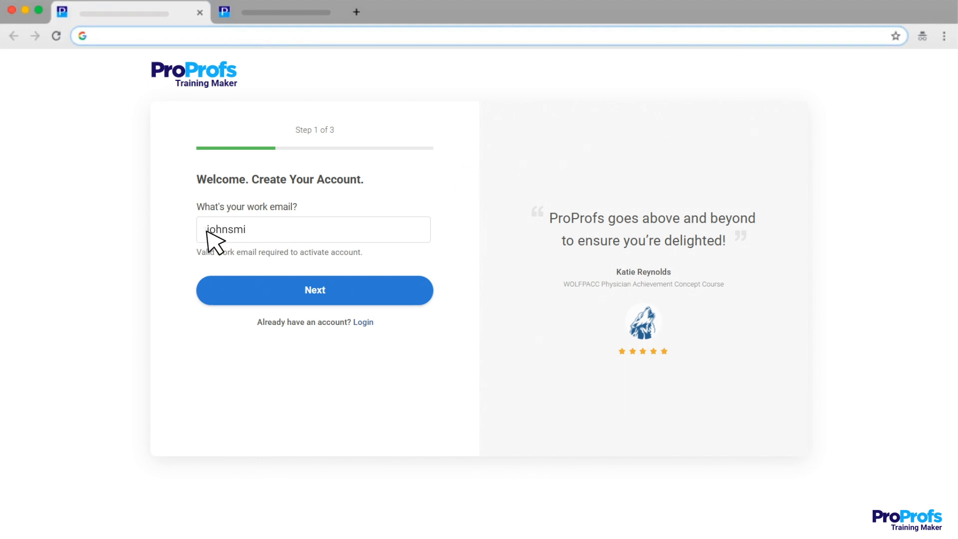